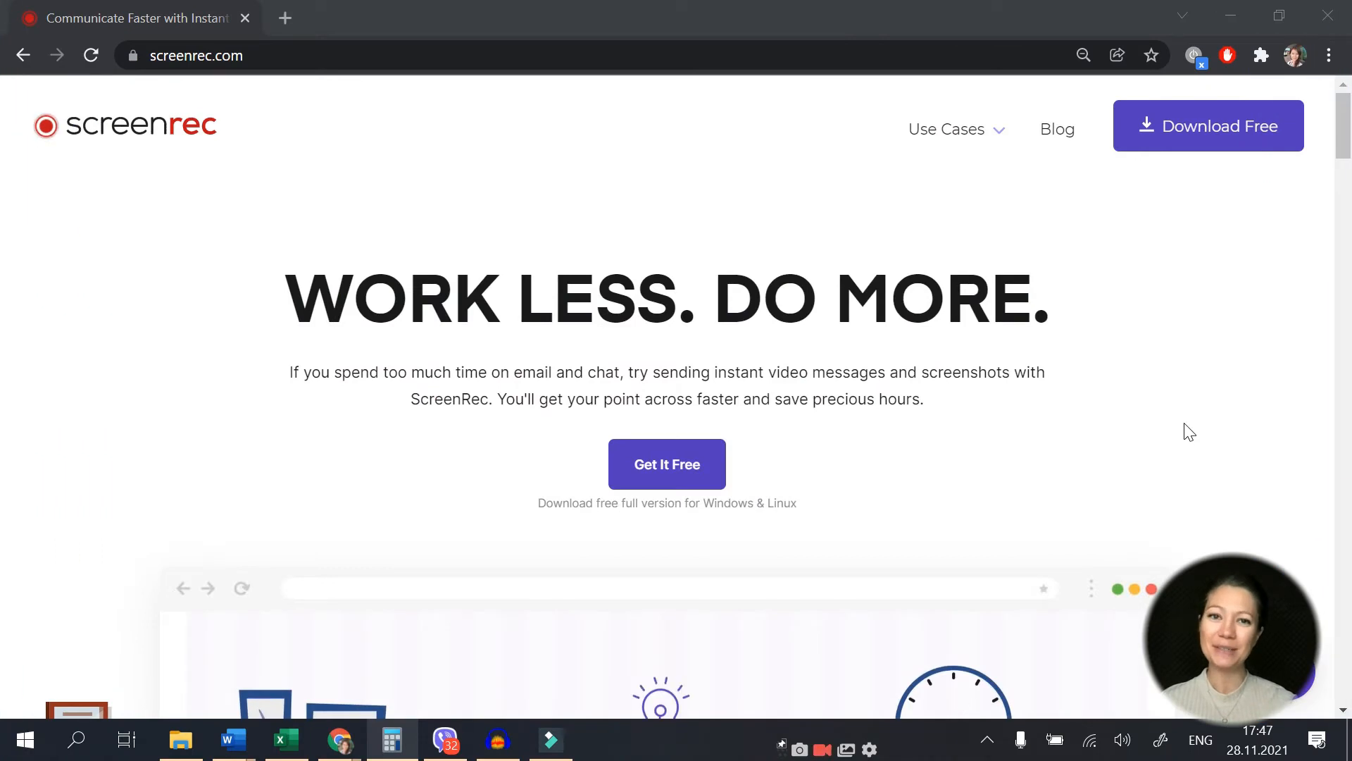
# Step: Scroll the screenrec.com homepage to the 250K/2M/4M stats and Simple But Powerful section
pyautogui.scroll(-3)
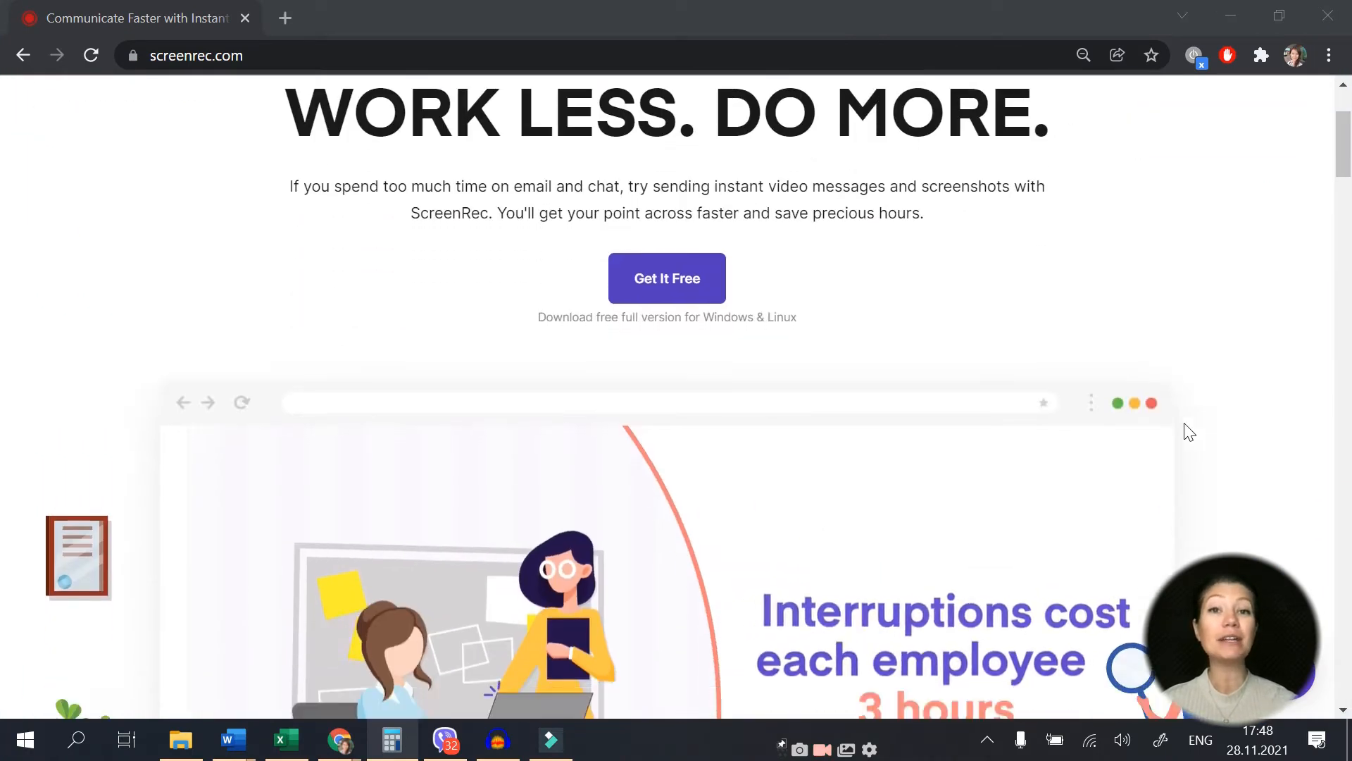
pyautogui.scroll(-3)
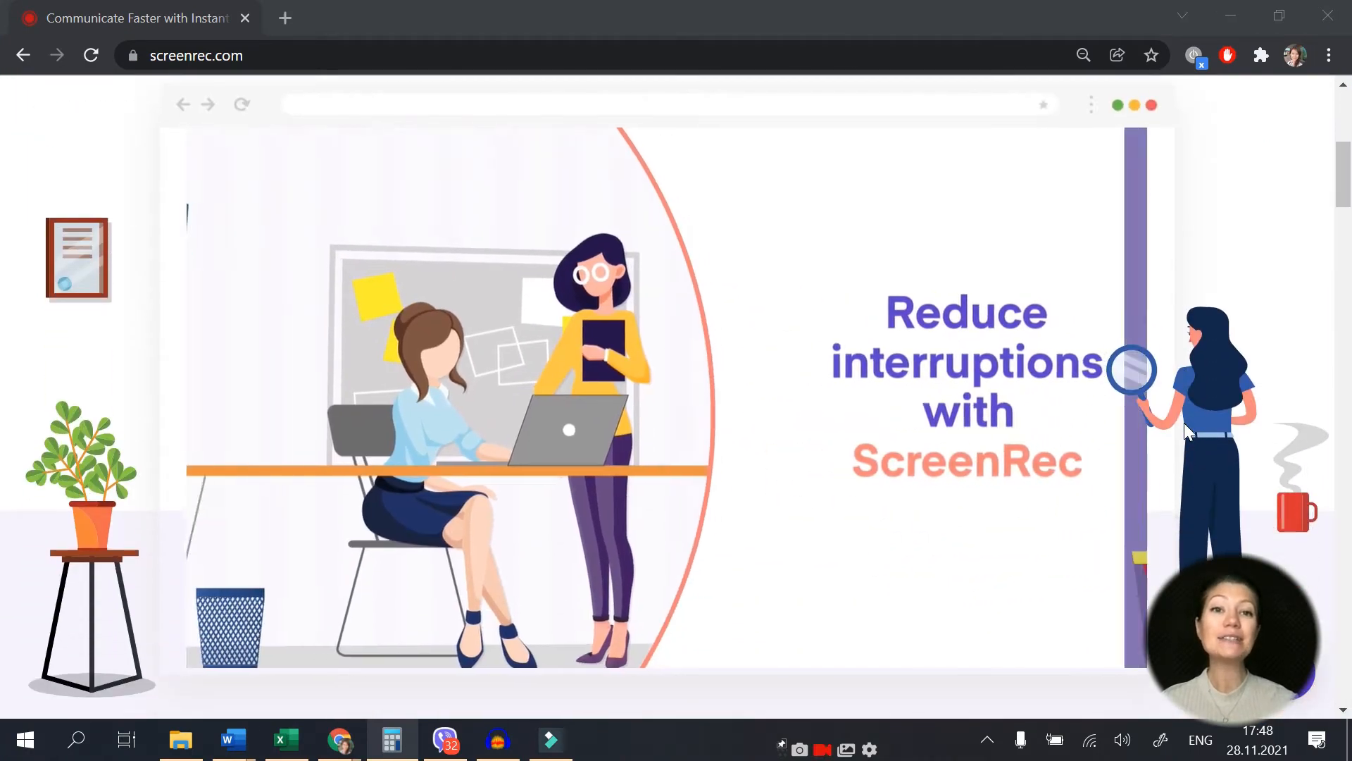
pyautogui.scroll(-3)
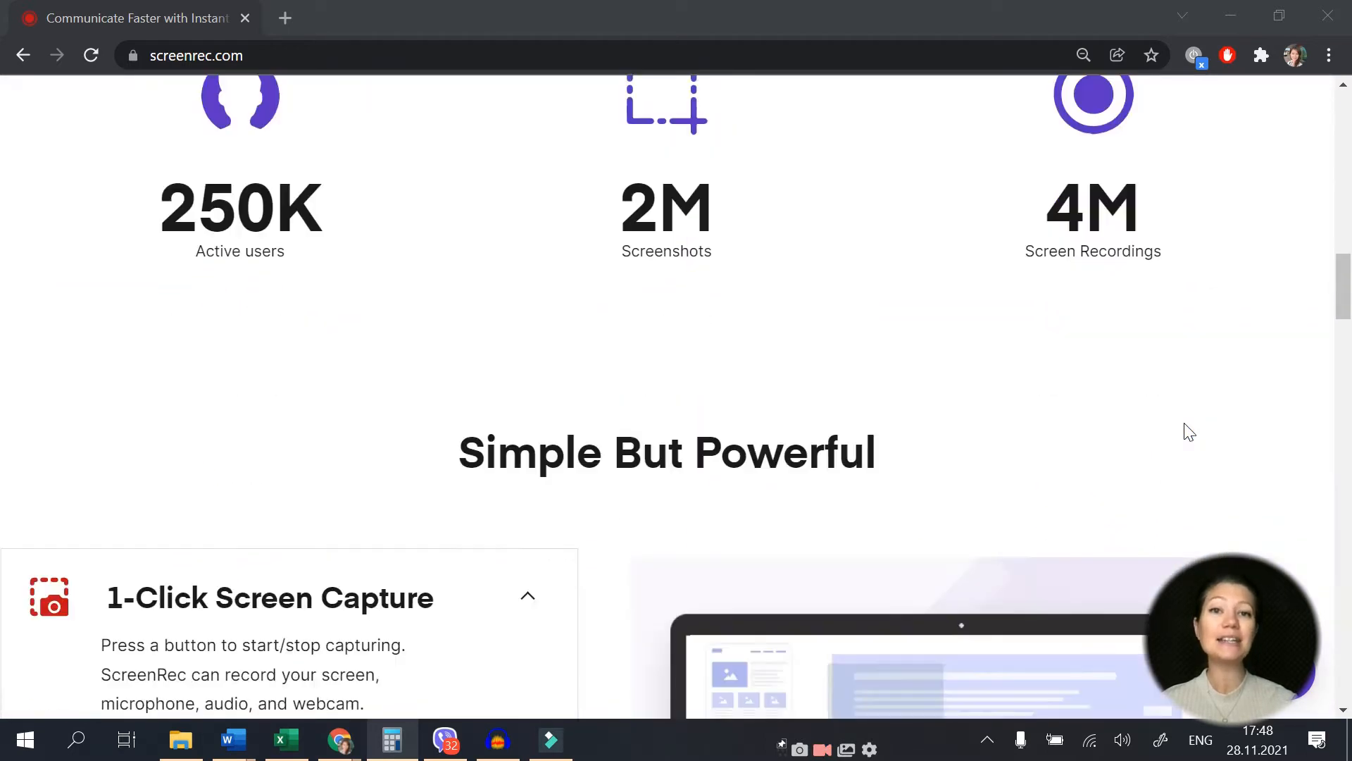
pyautogui.scroll(-3)
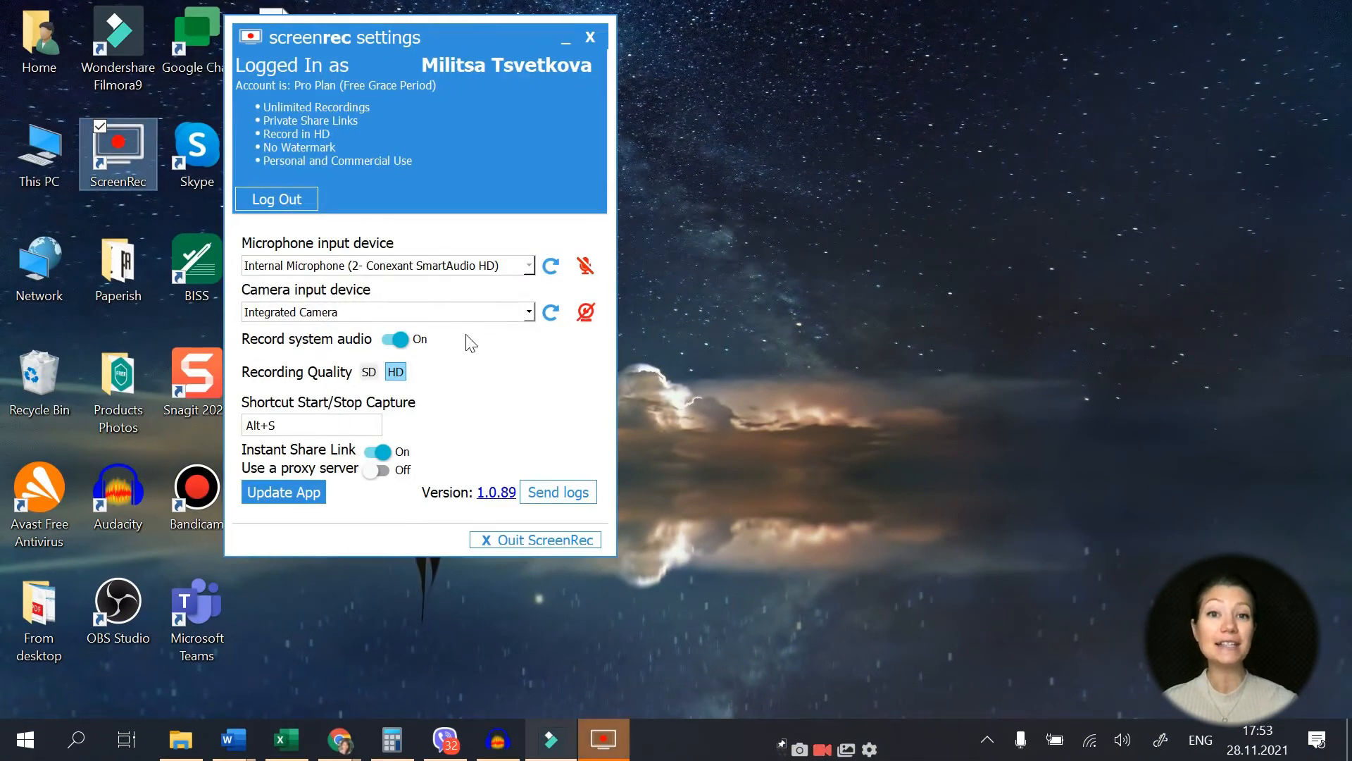
pyautogui.moveTo(396, 372)
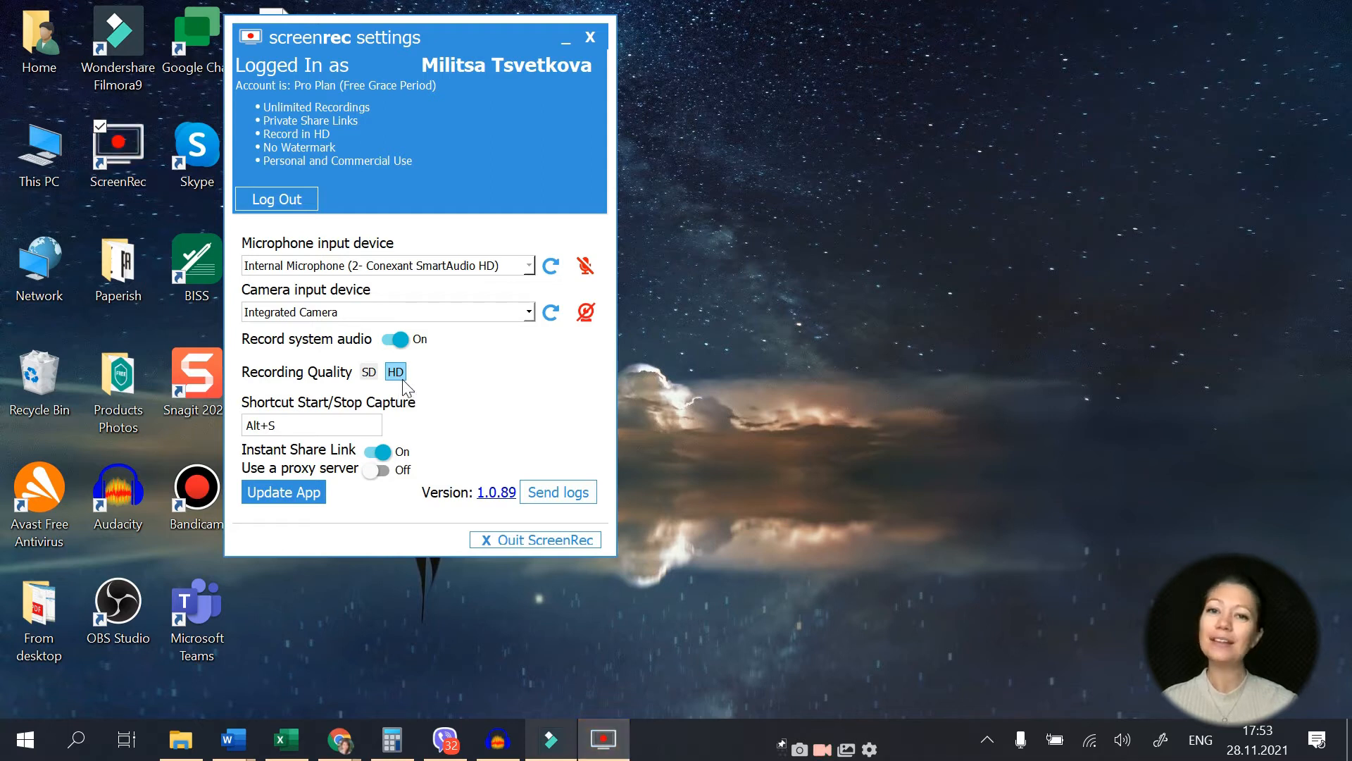
pyautogui.moveTo(479, 77)
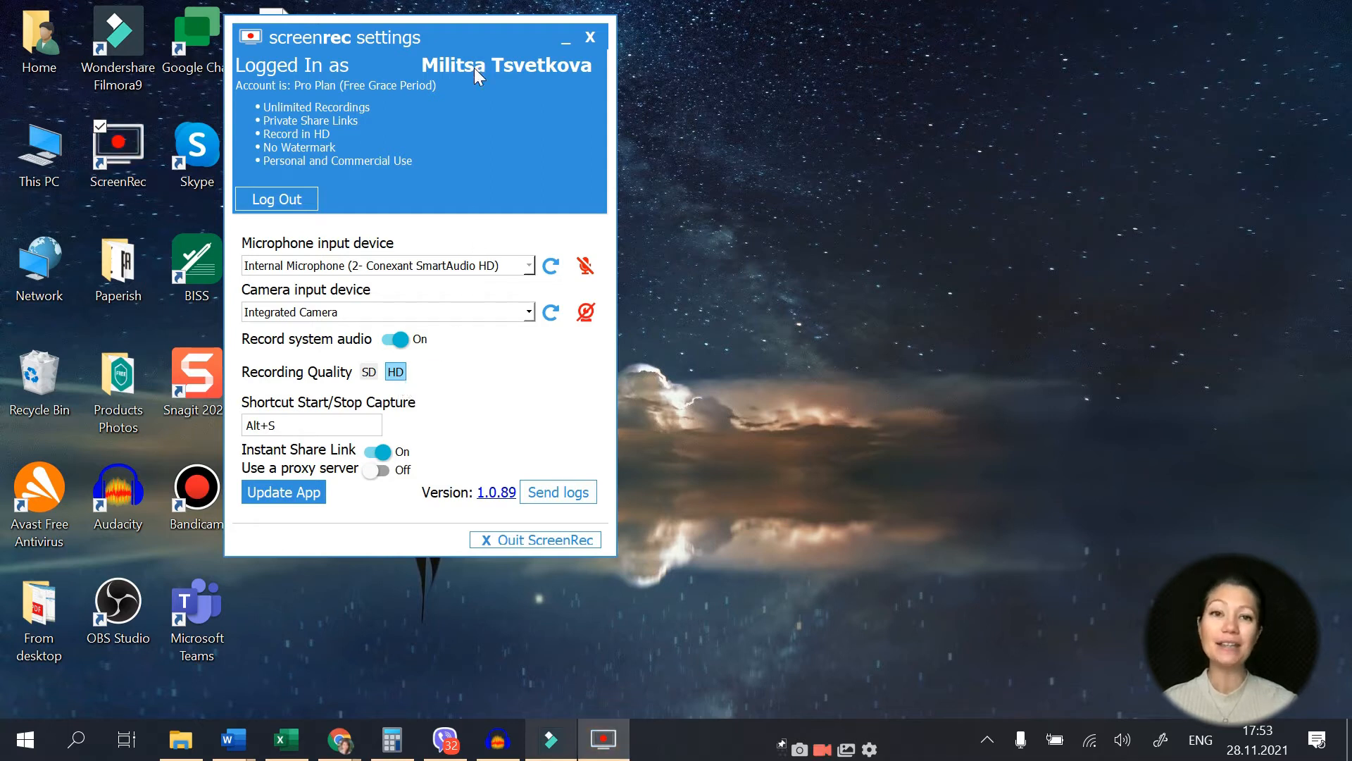
pyautogui.moveTo(275, 77)
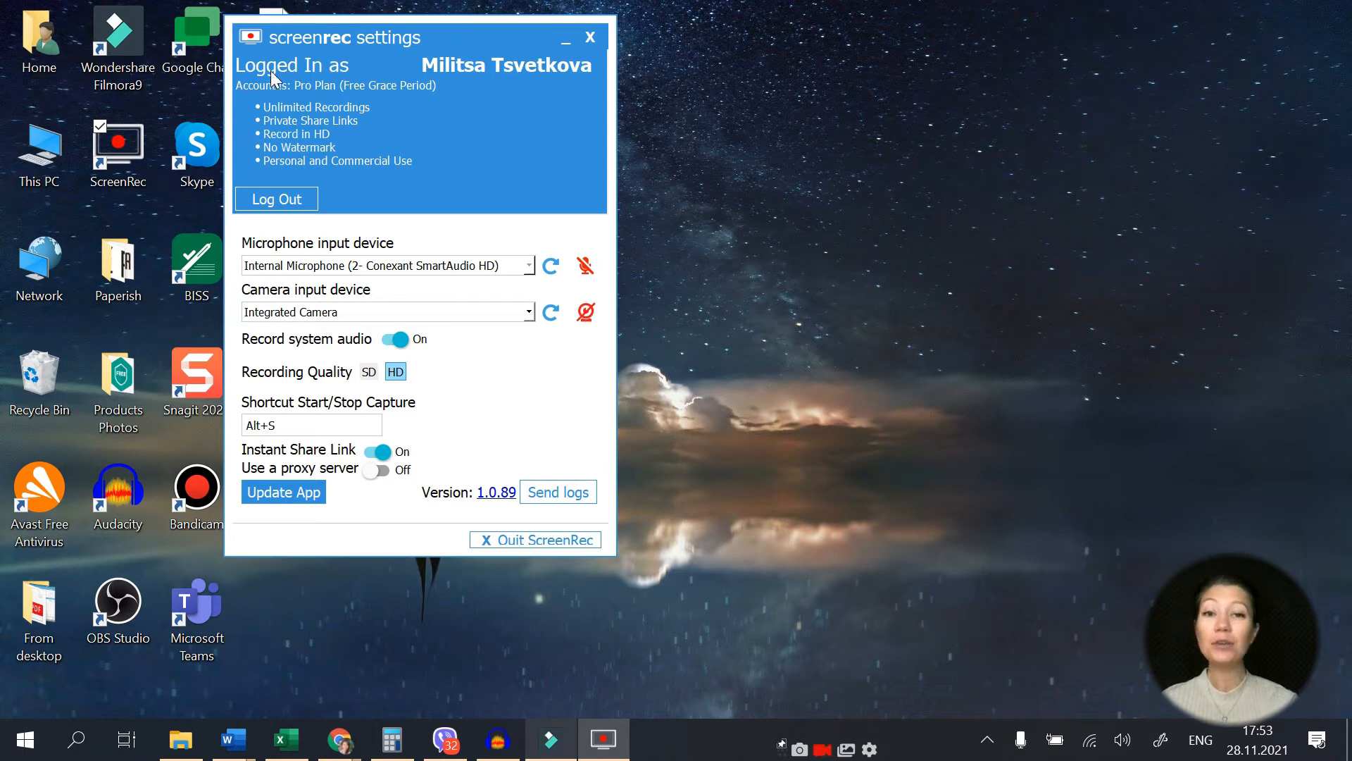
pyautogui.moveTo(448, 183)
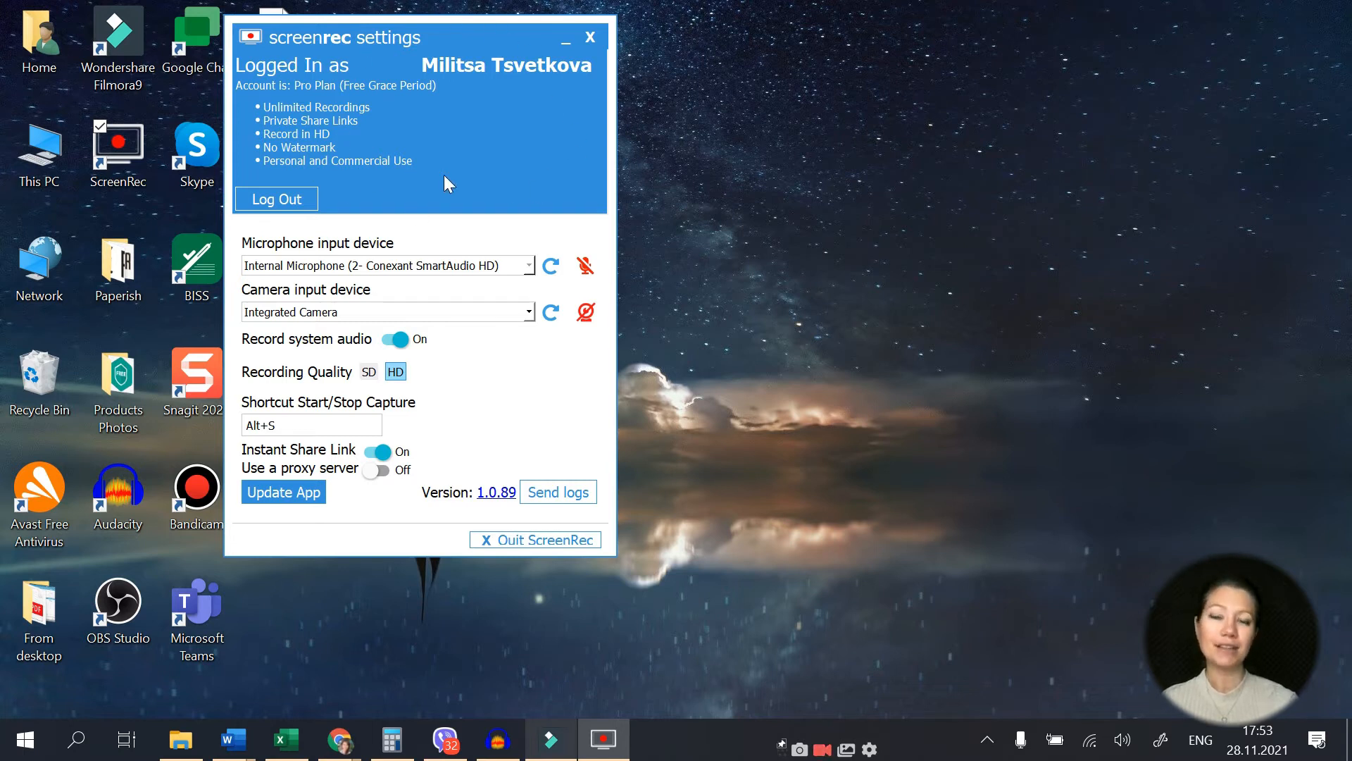
pyautogui.moveTo(513, 213)
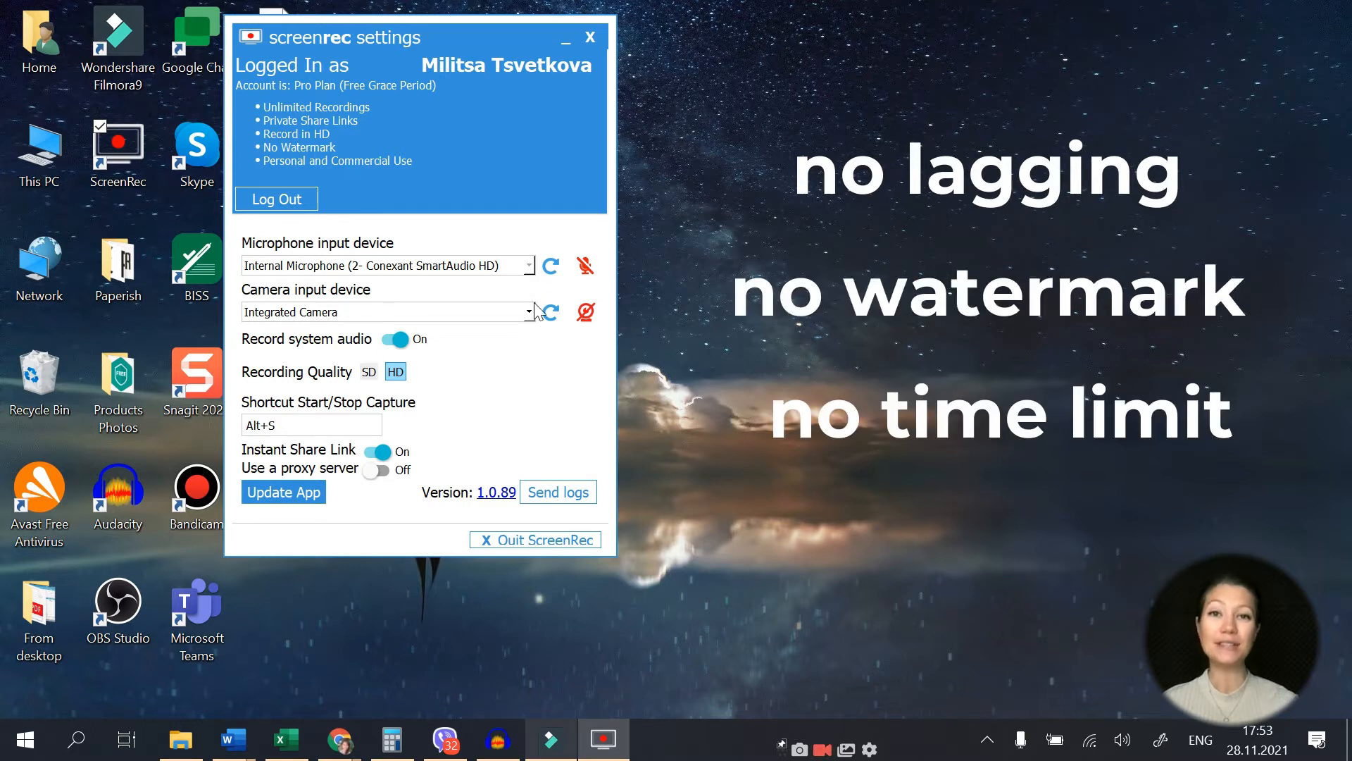
pyautogui.moveTo(530, 311)
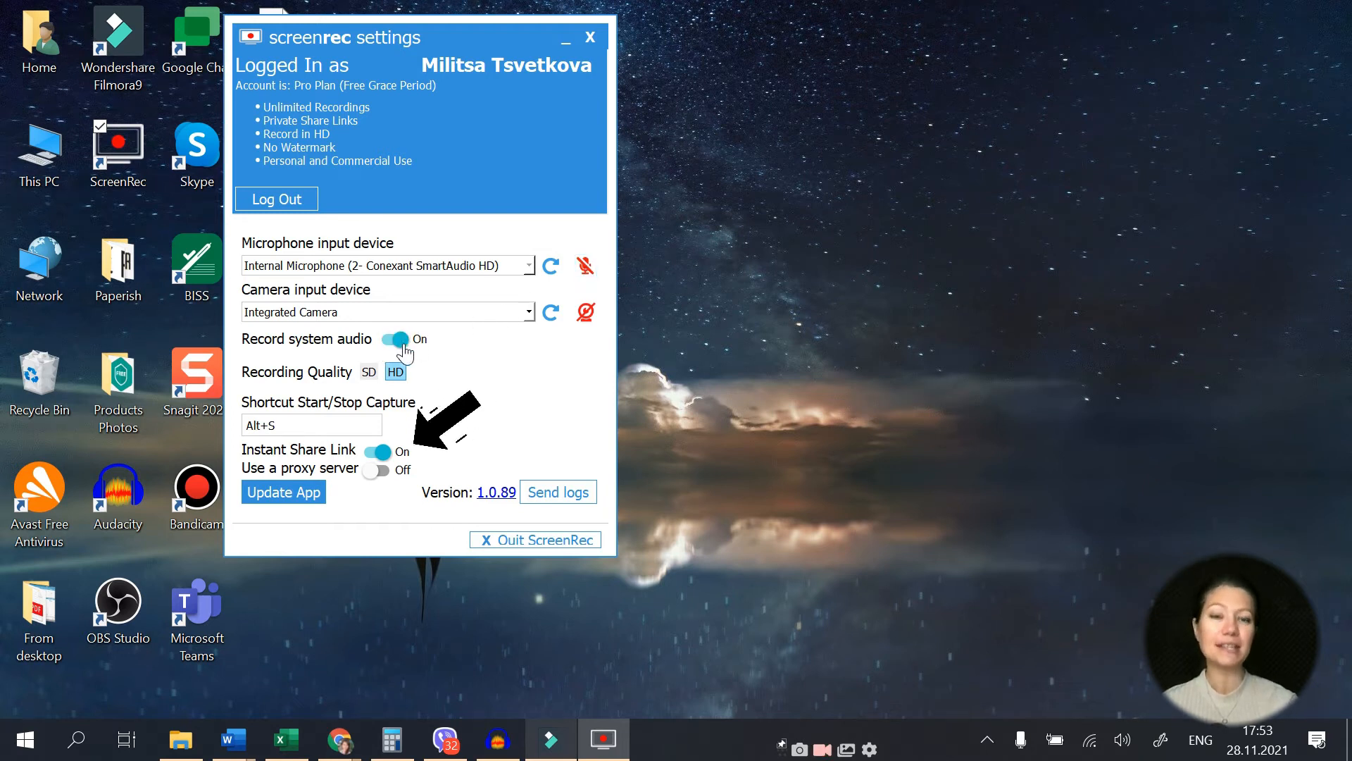
pyautogui.moveTo(385, 462)
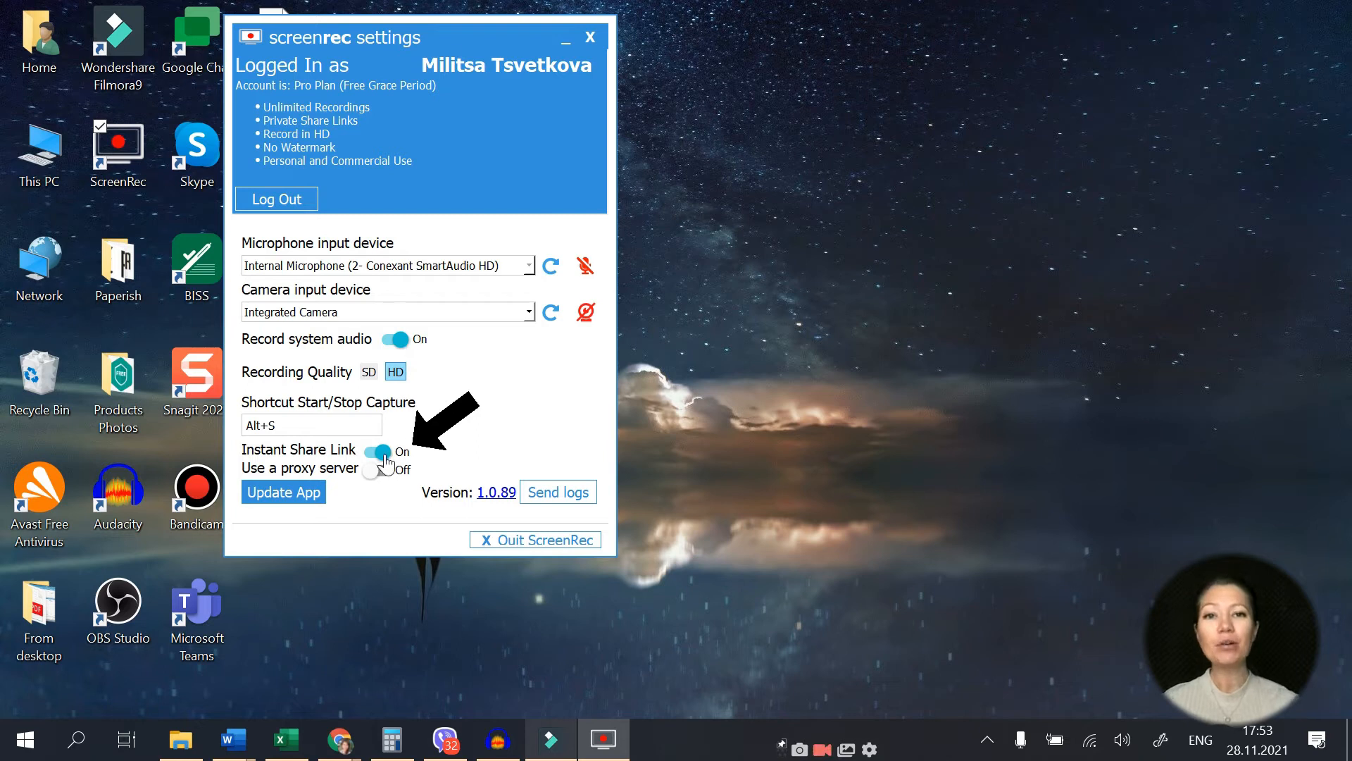
# Step: Switch the Instant Share Link toggle from On to Off in ScreenRec settings
pyautogui.click(377, 452)
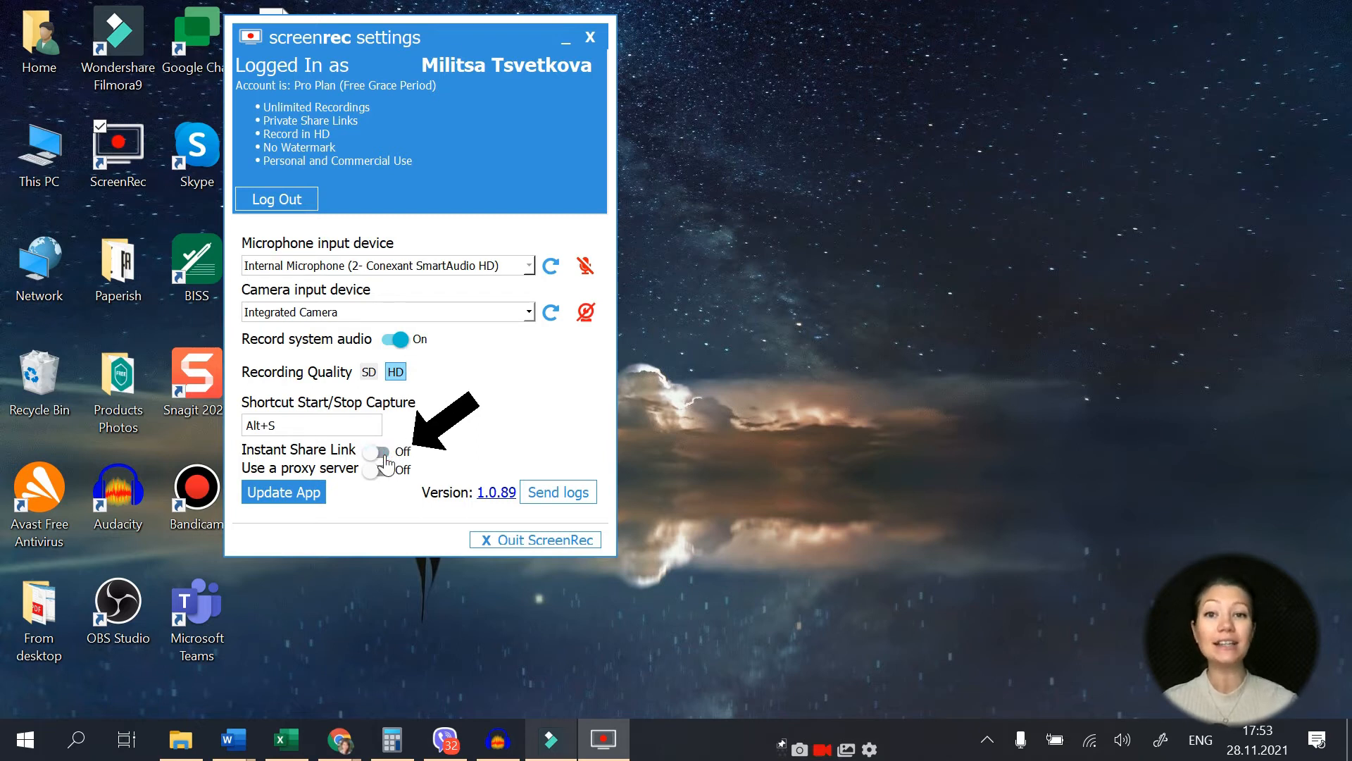
pyautogui.click(378, 453)
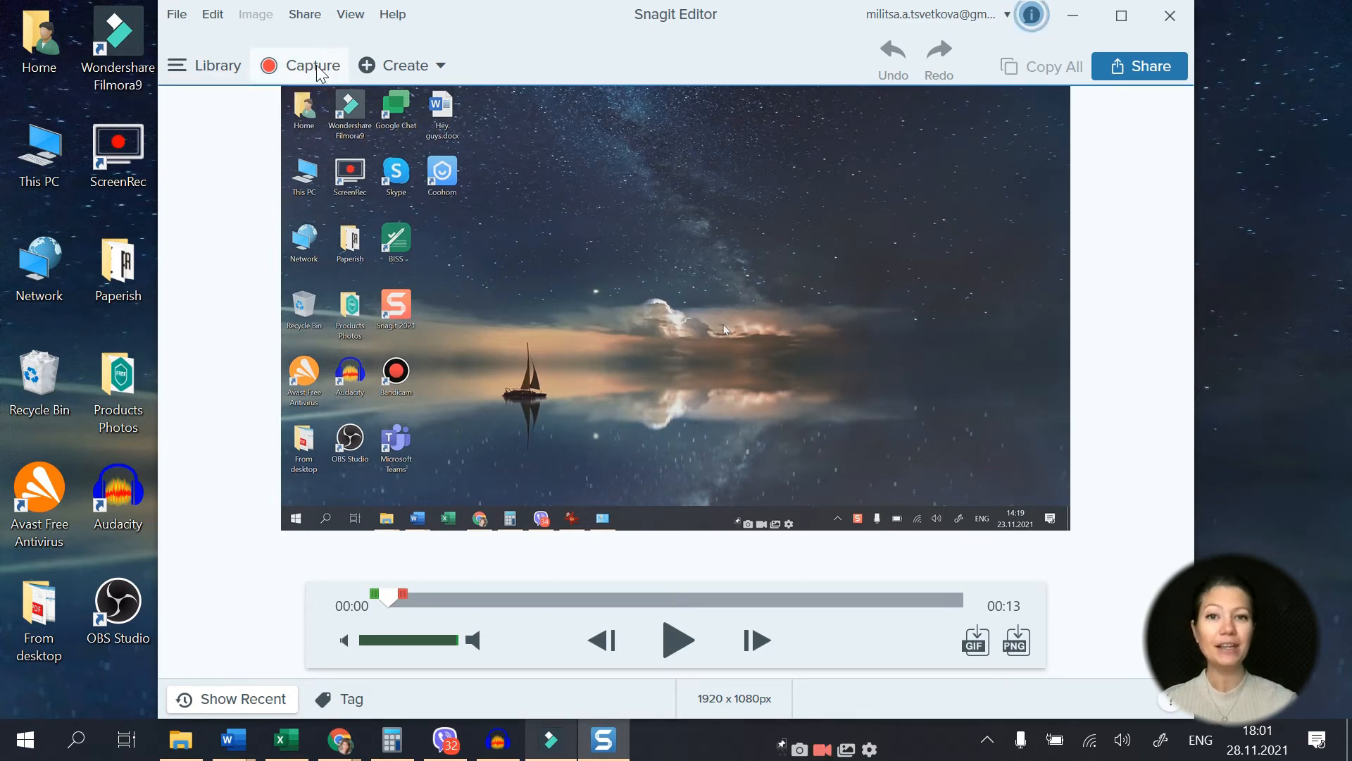
# Step: Show Snagit's Video capture options with Window selection, microphone on and share set to None
pyautogui.click(298, 65)
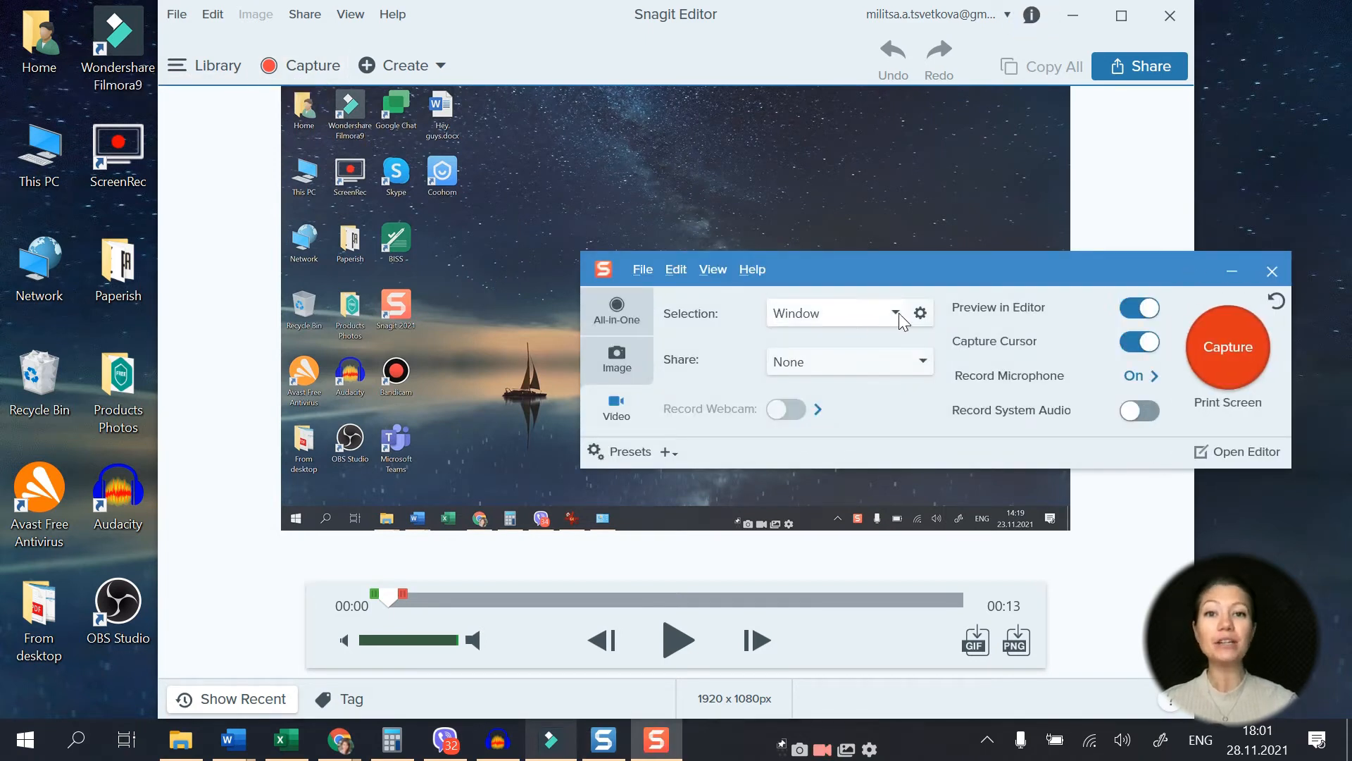
pyautogui.moveTo(824, 358)
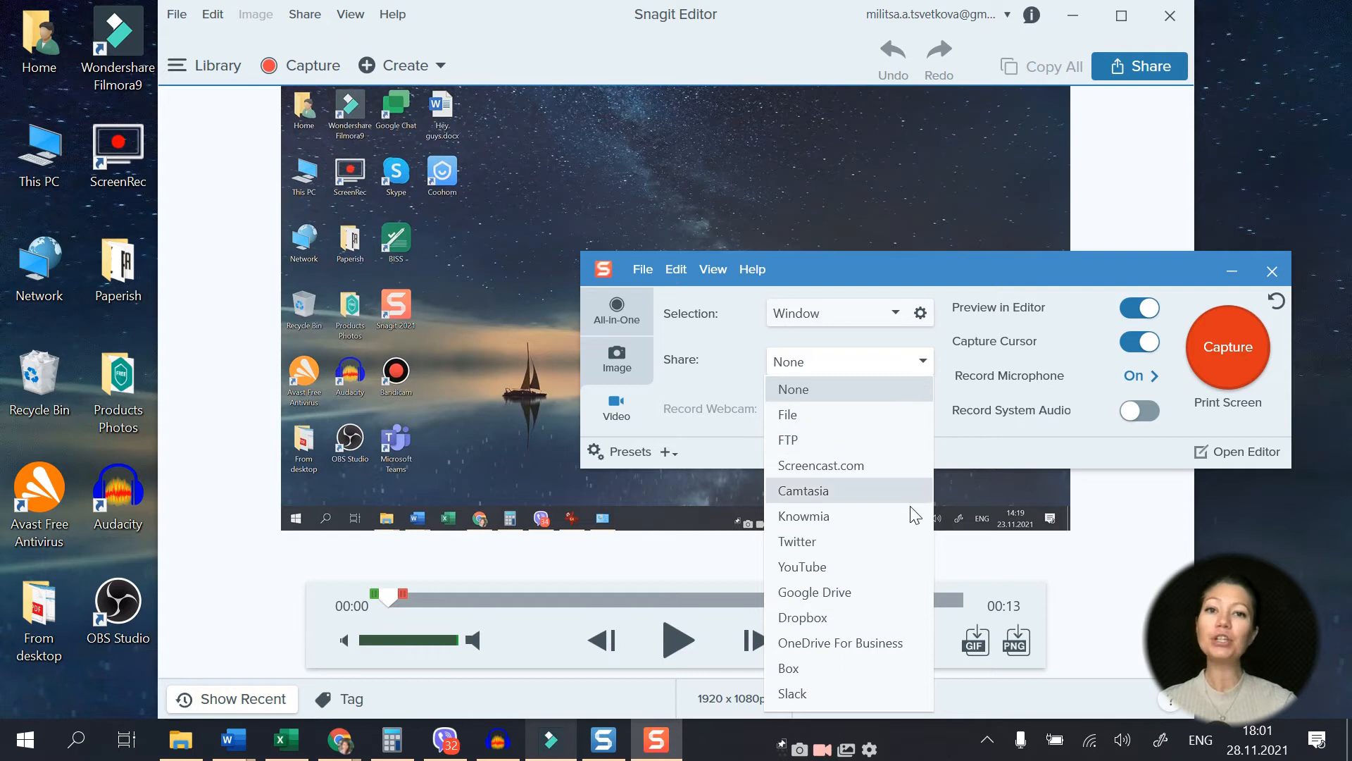
pyautogui.moveTo(906, 697)
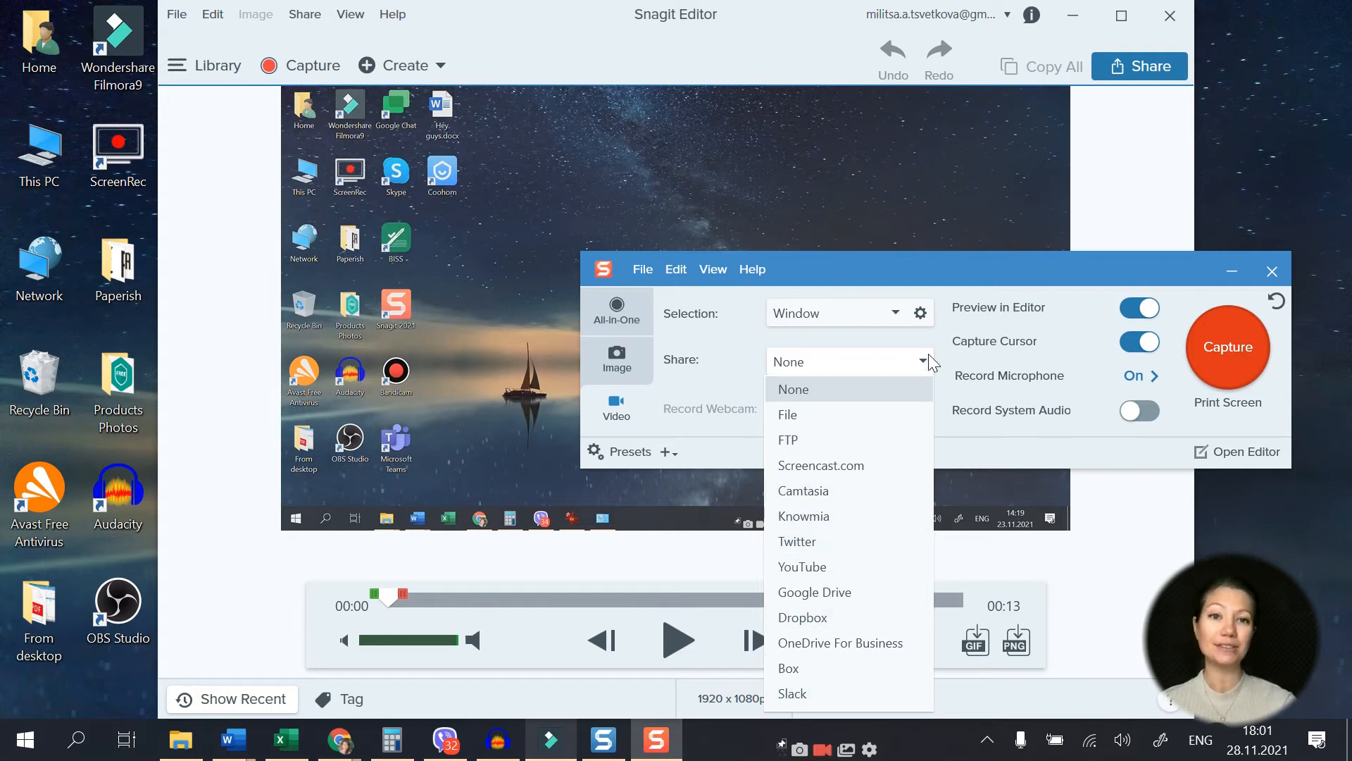
pyautogui.click(792, 389)
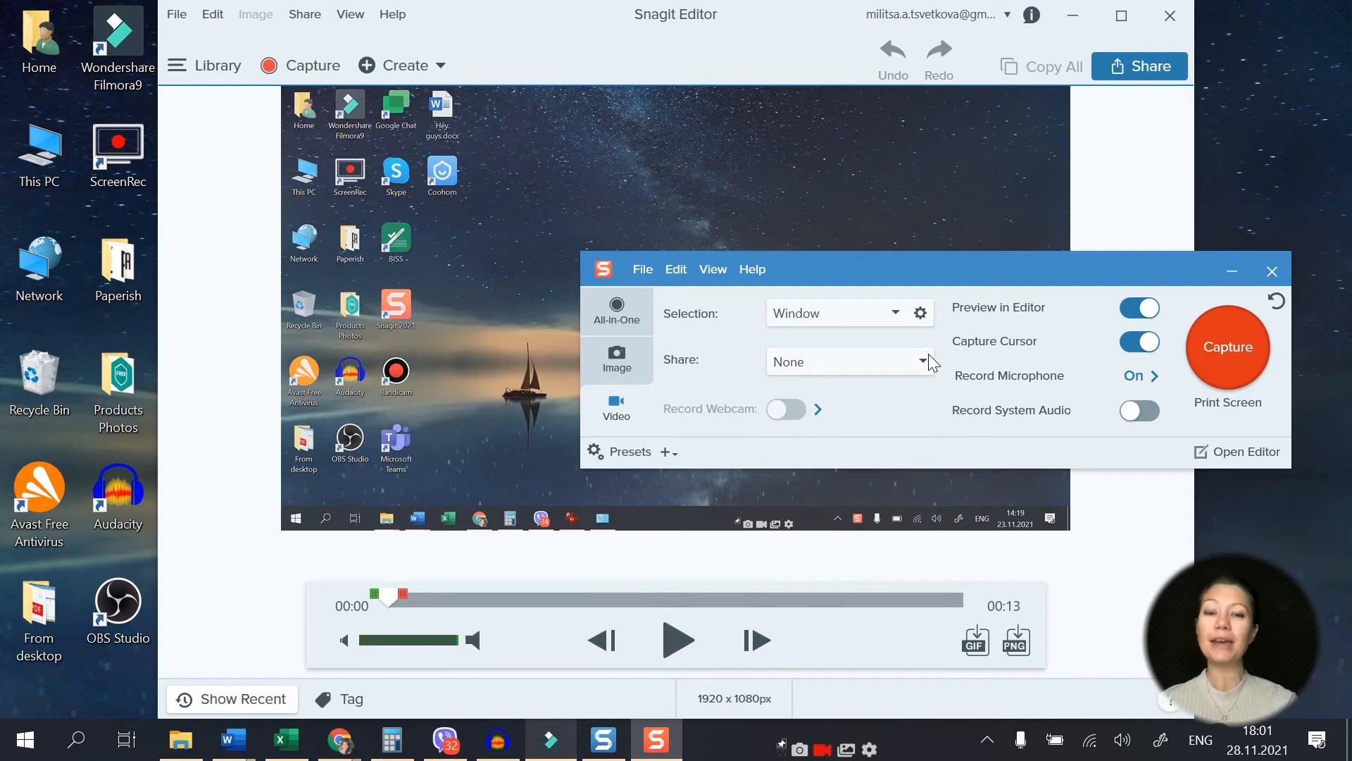
# Step: Capture a 5-second desktop clip into Snagit Editor and switch to the VEED.IO tab in Chrome
pyautogui.click(1227, 347)
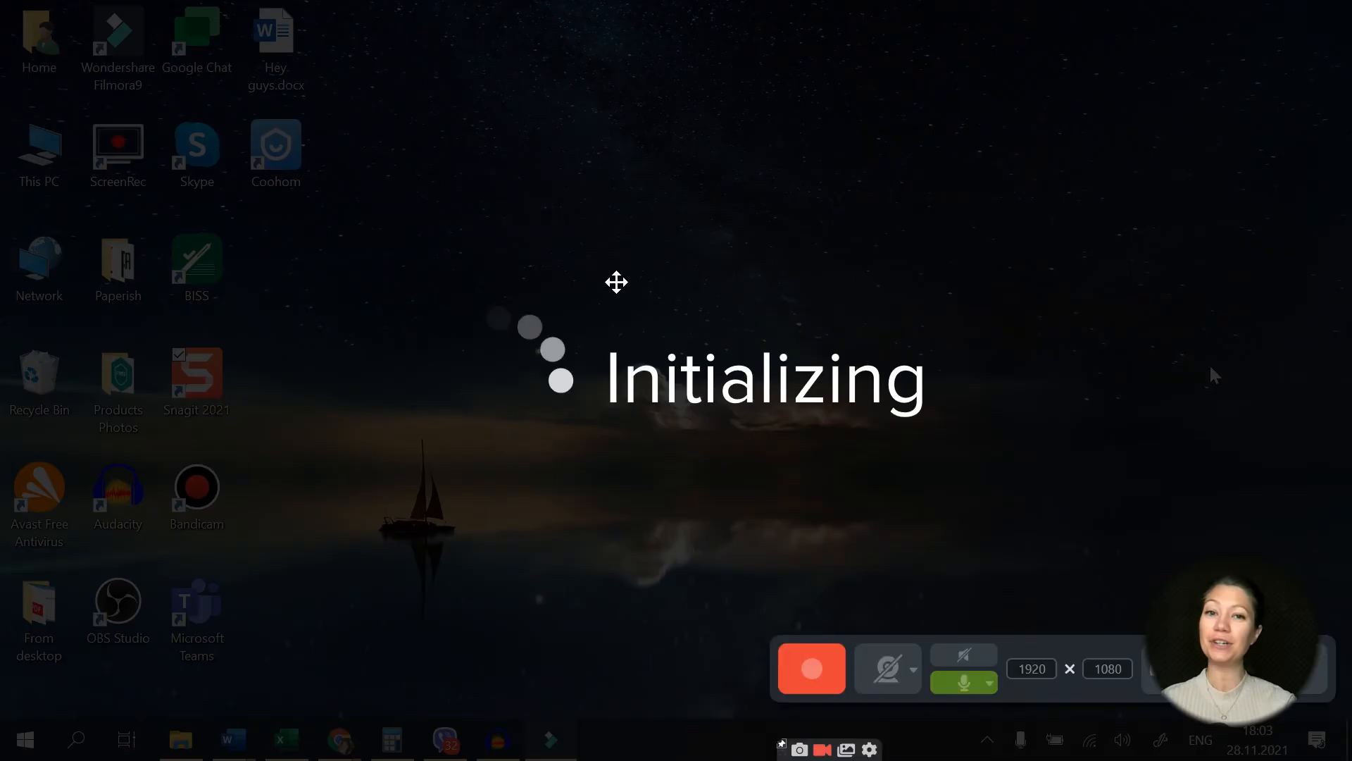
pyautogui.click(810, 668)
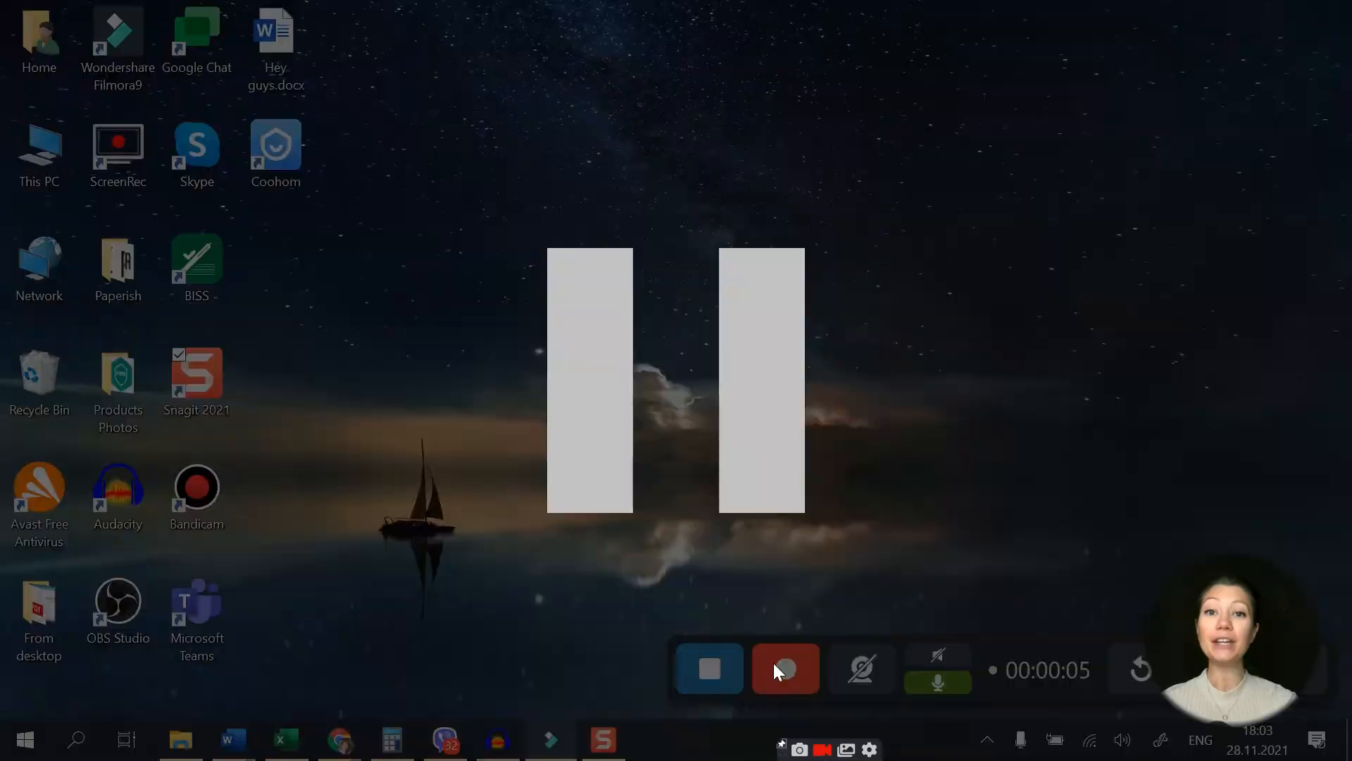
pyautogui.click(709, 667)
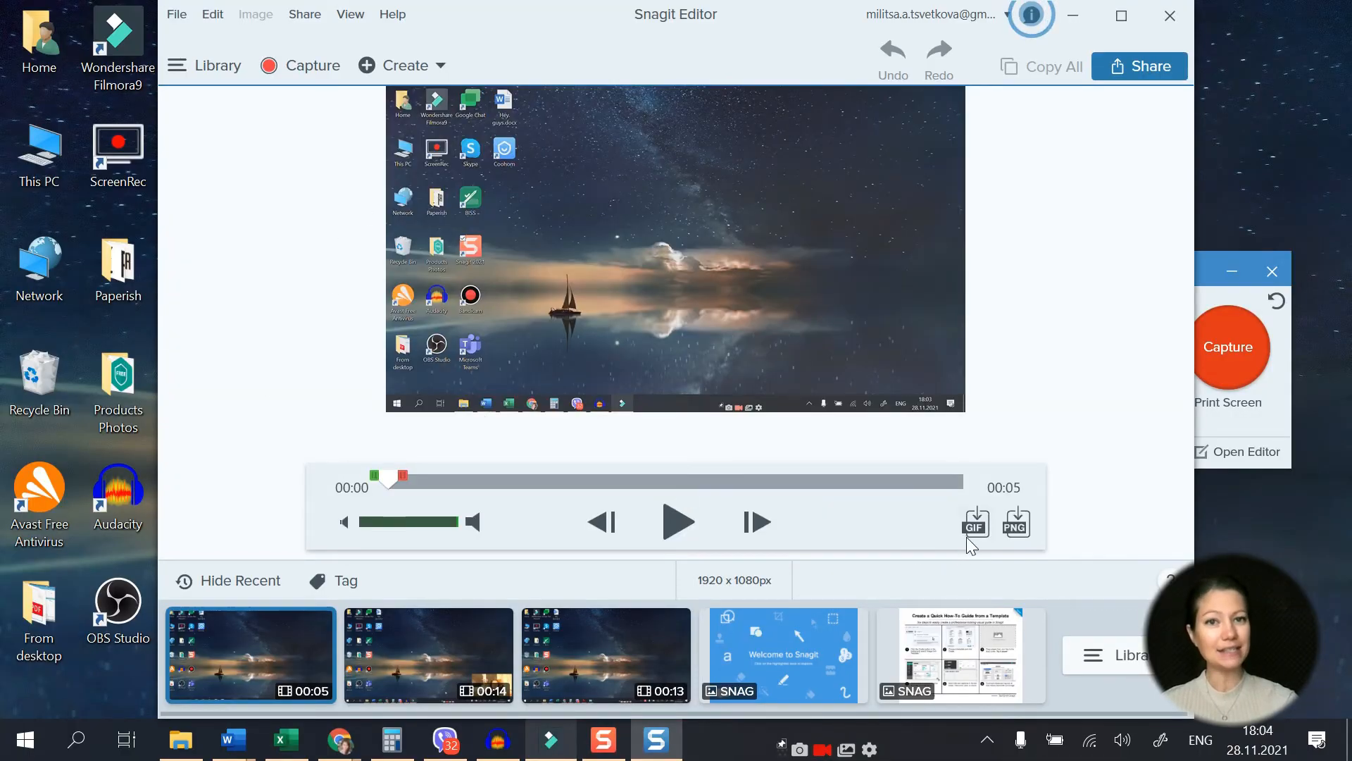
pyautogui.moveTo(1061, 427)
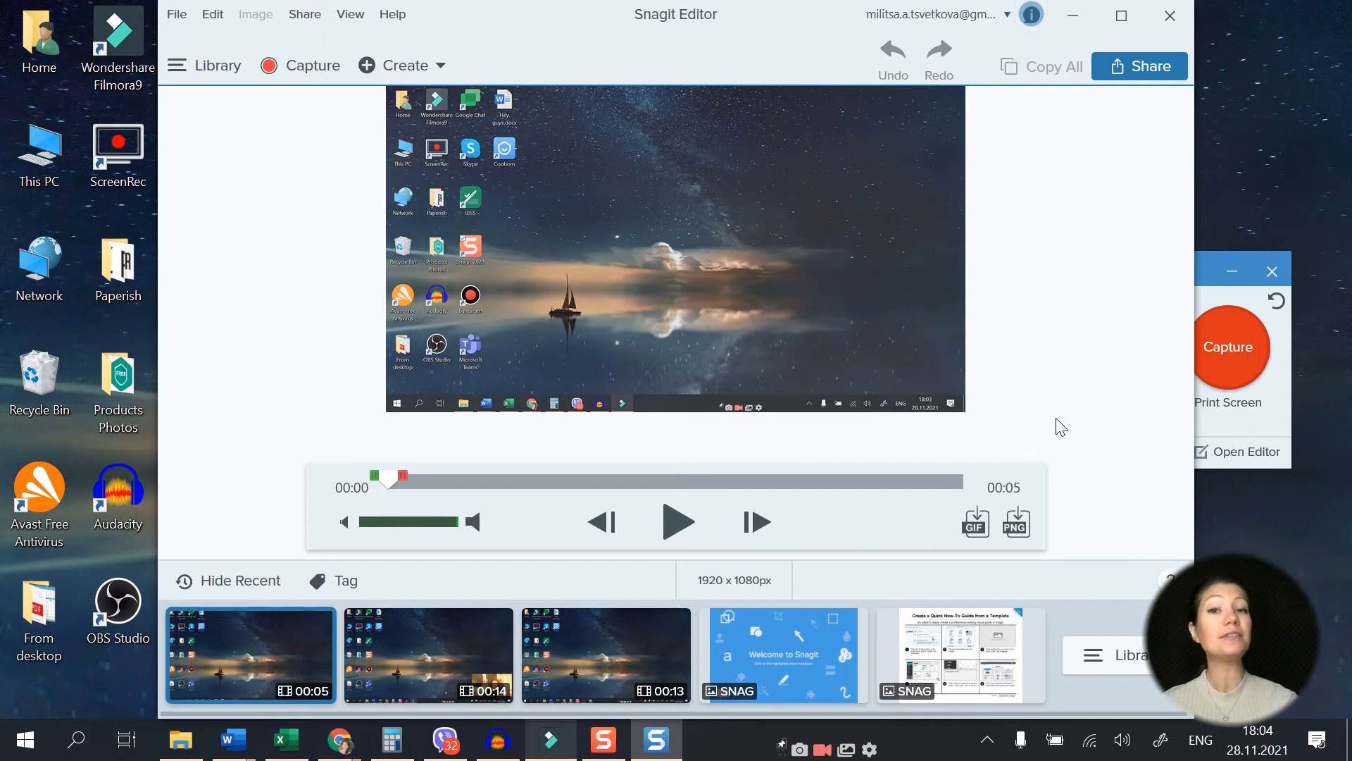
pyautogui.moveTo(1107, 231)
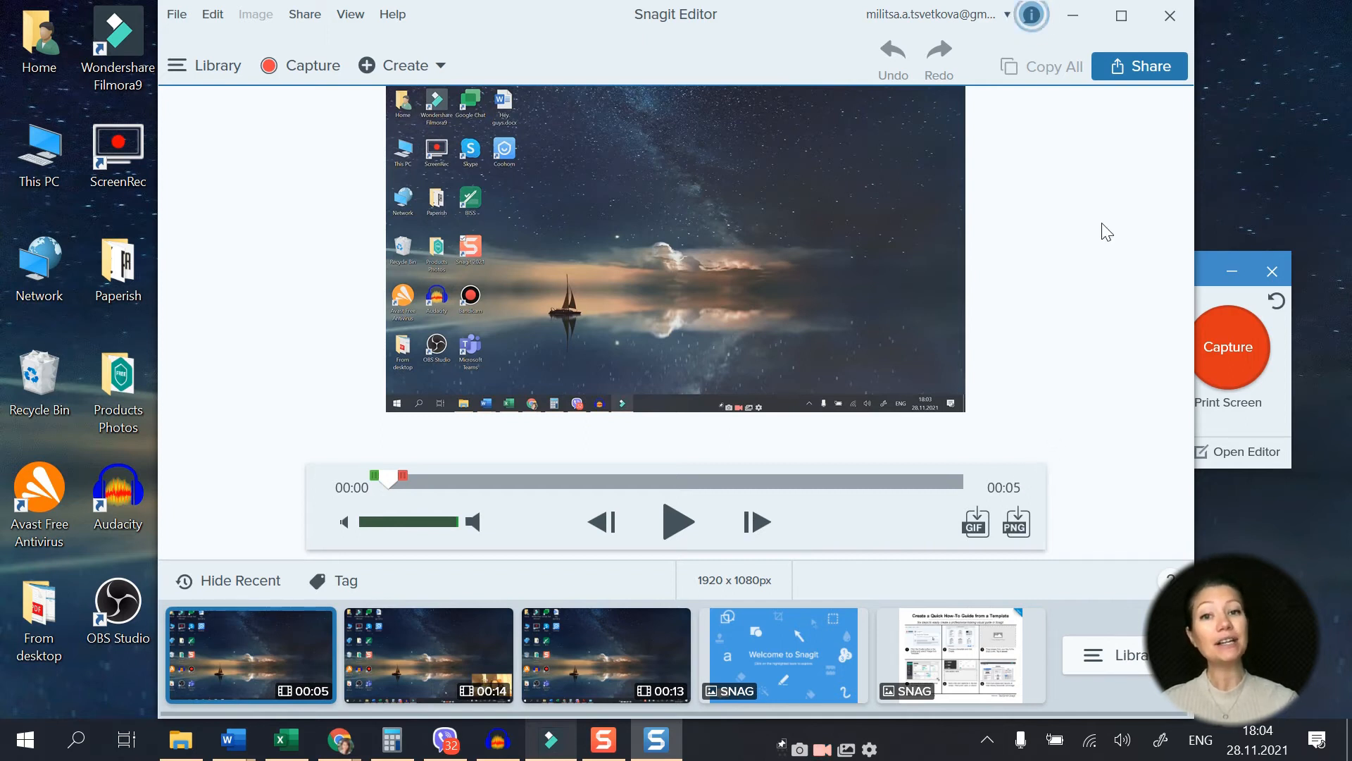
pyautogui.click(1031, 14)
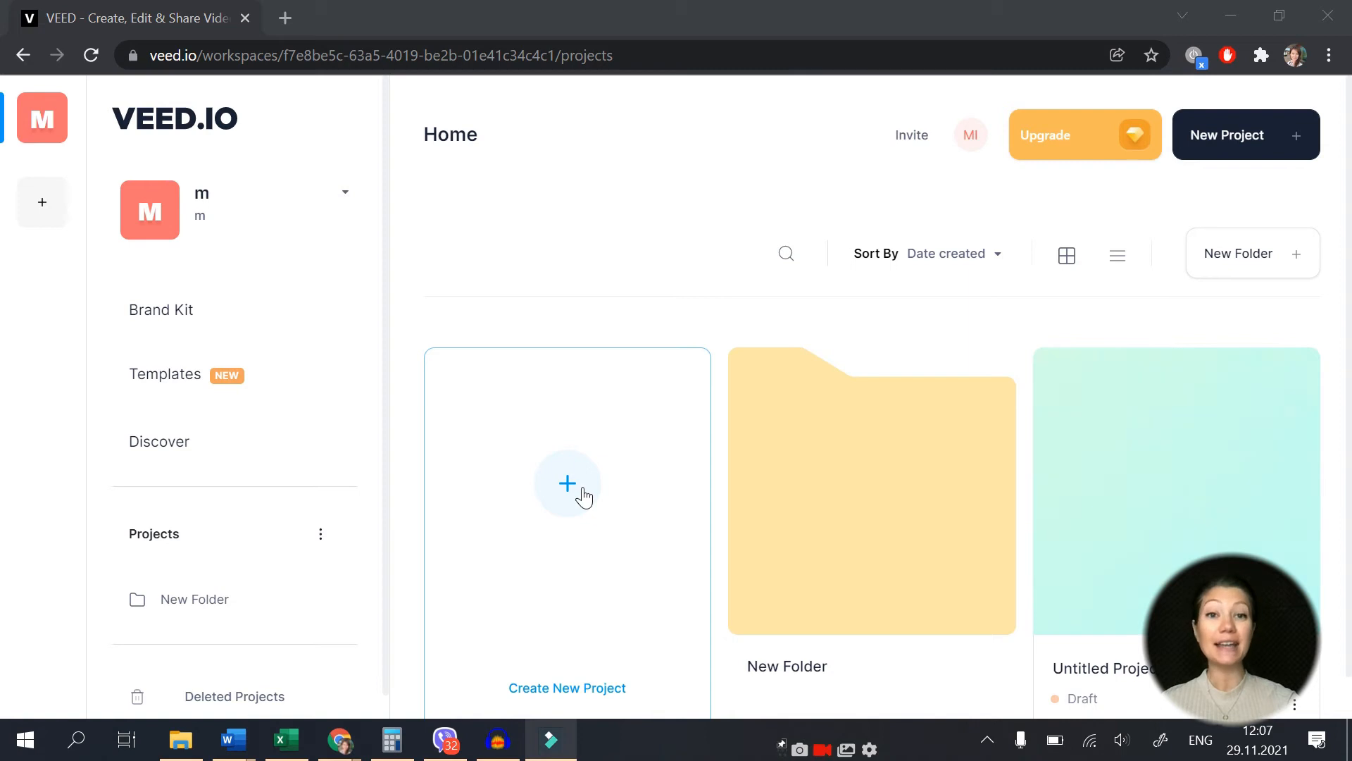
# Step: Create a new Veed.io project and record, sharing the Entire Screen into the recorder
pyautogui.click(568, 483)
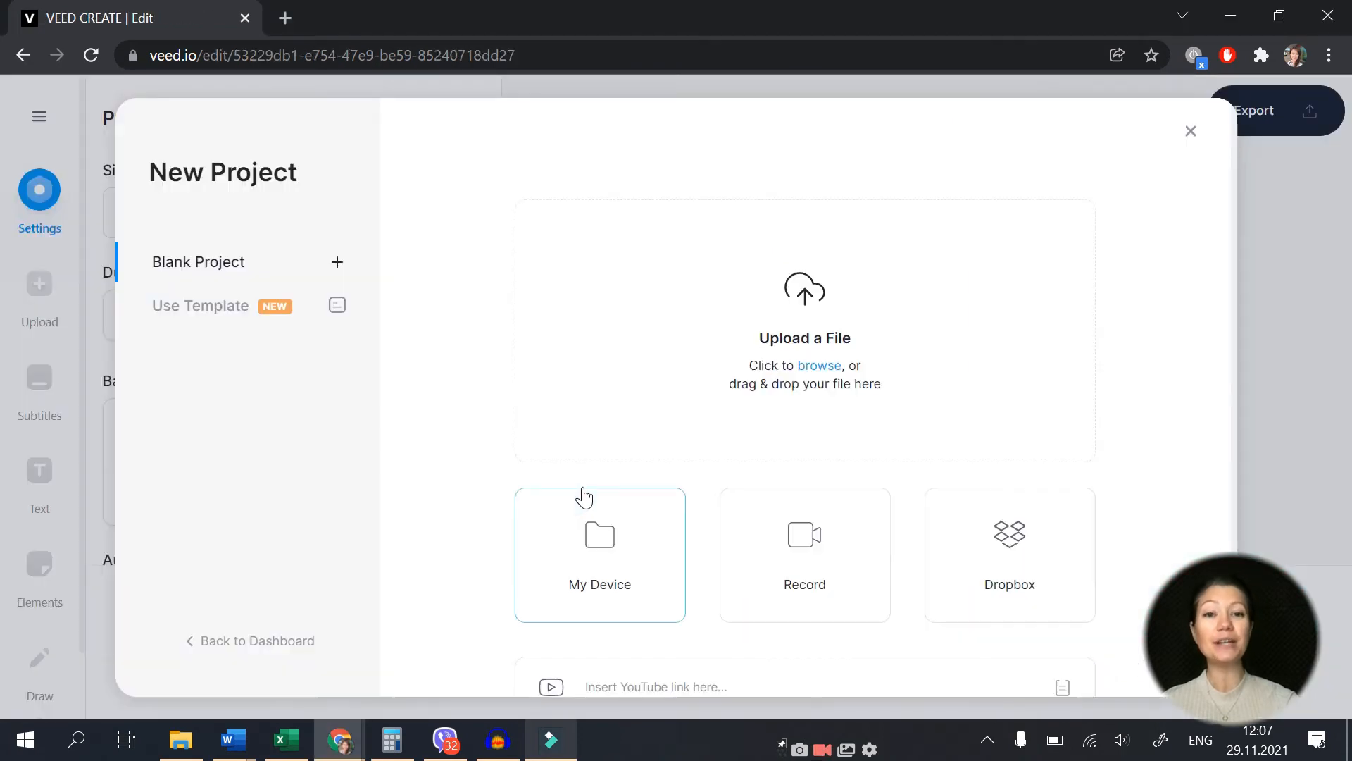
pyautogui.moveTo(782, 546)
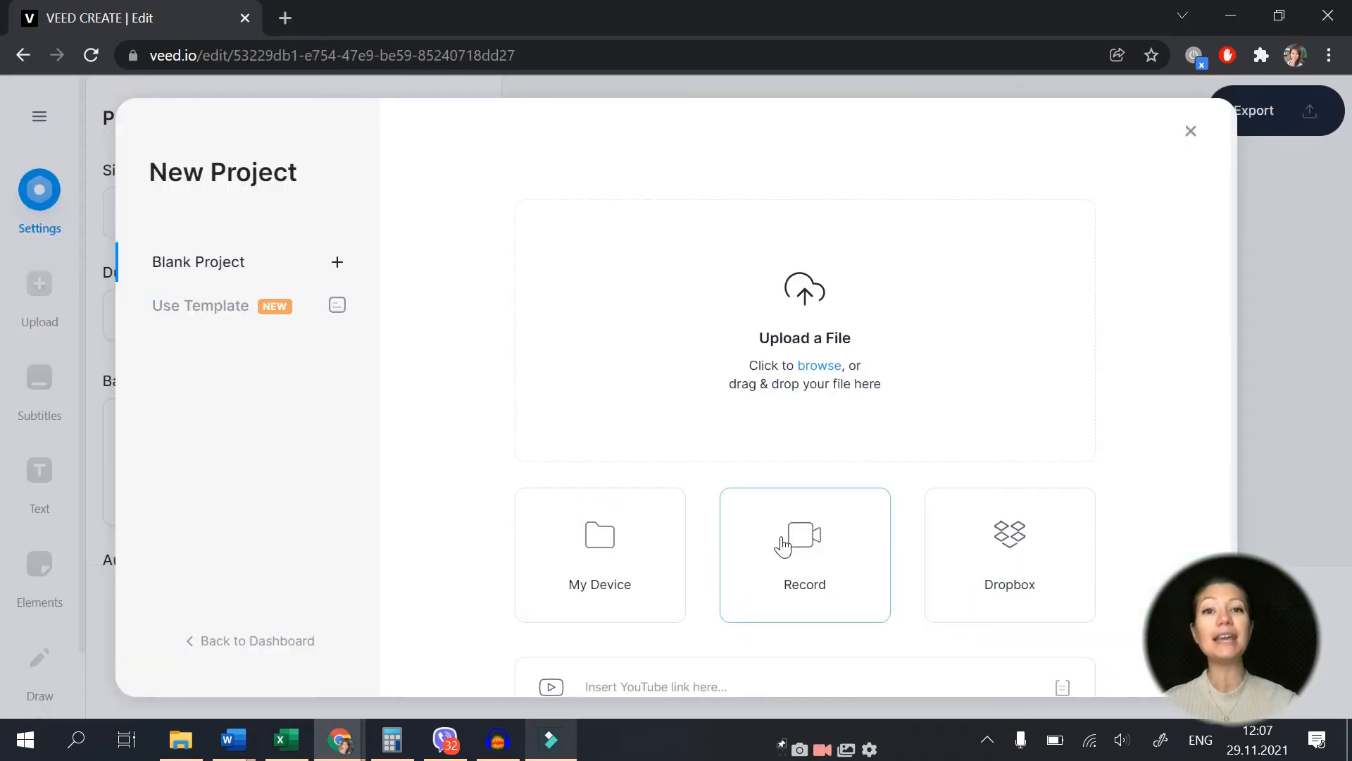
pyautogui.click(805, 555)
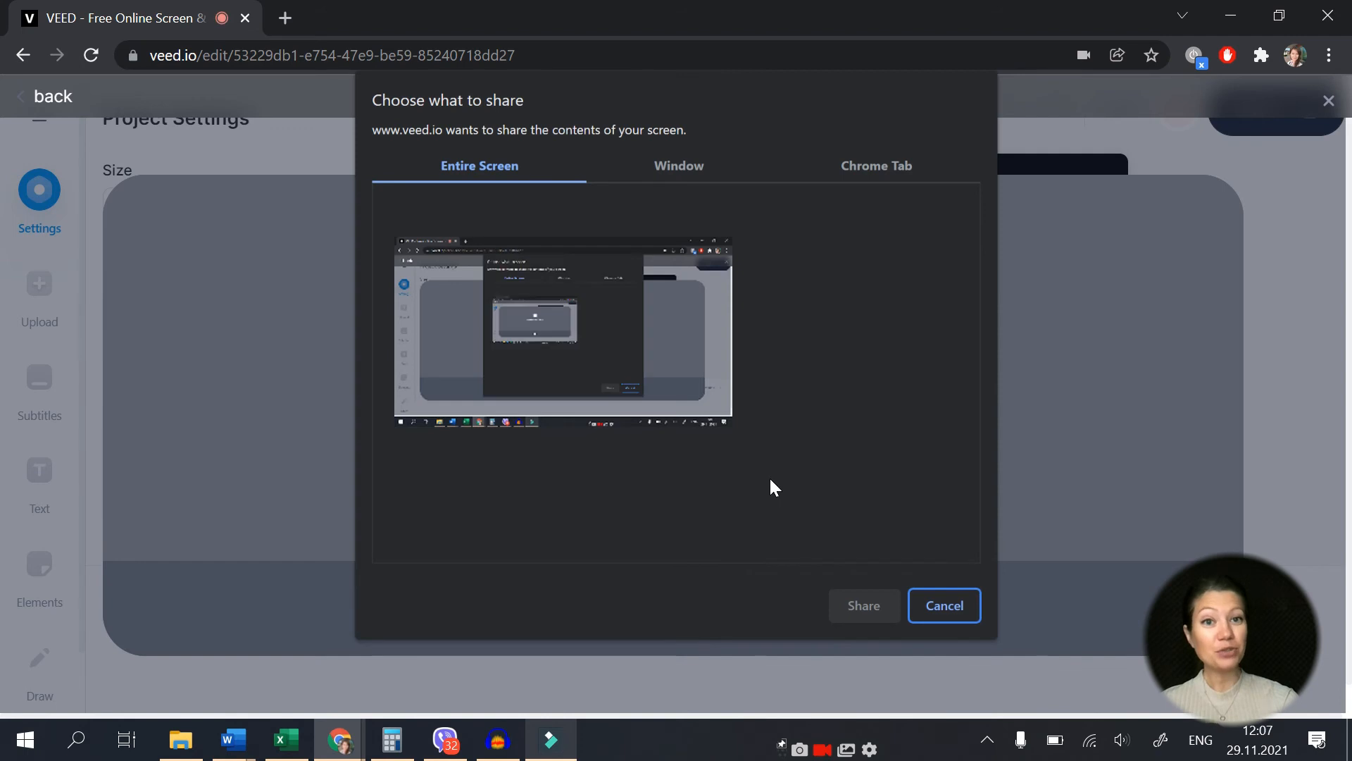
pyautogui.click(563, 333)
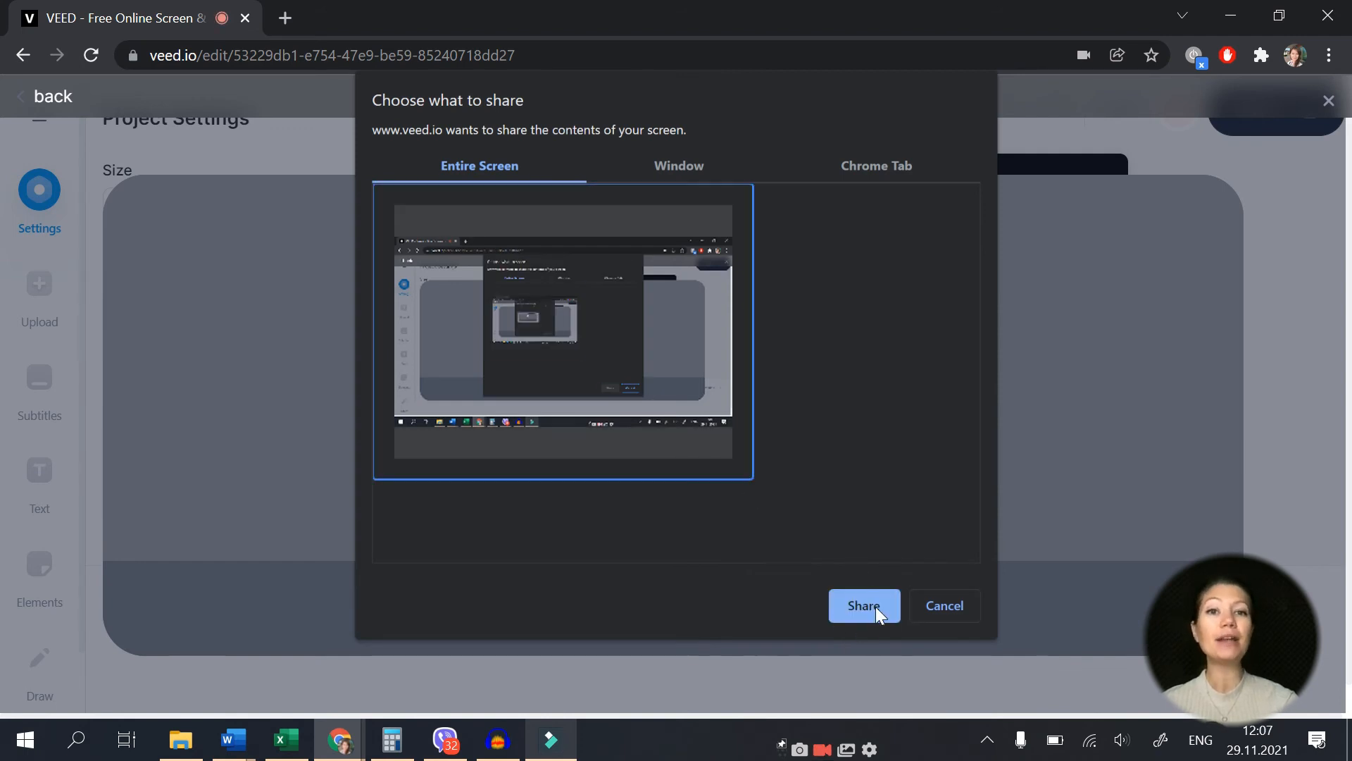
pyautogui.click(864, 605)
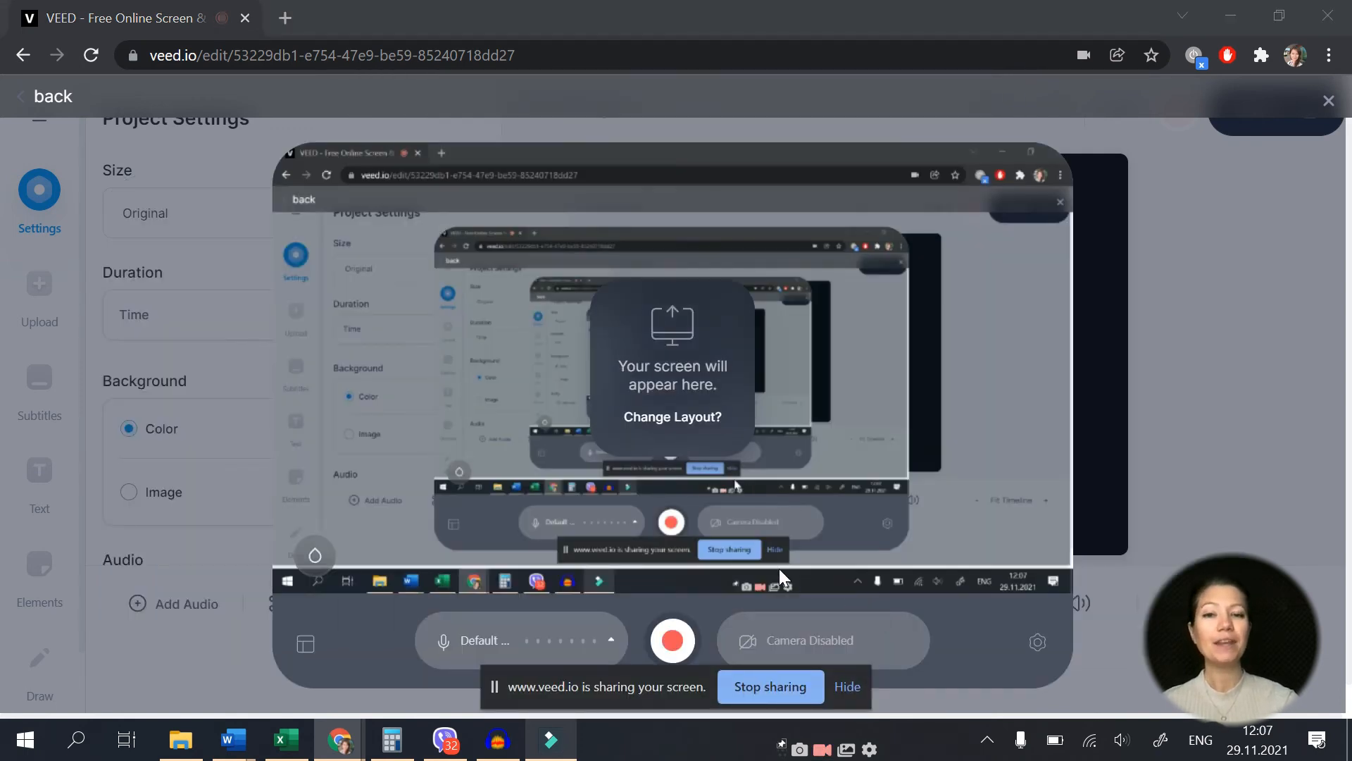
# Step: Stop the 7-second recording and continue from the editor to the Edit & Share page
pyautogui.click(671, 640)
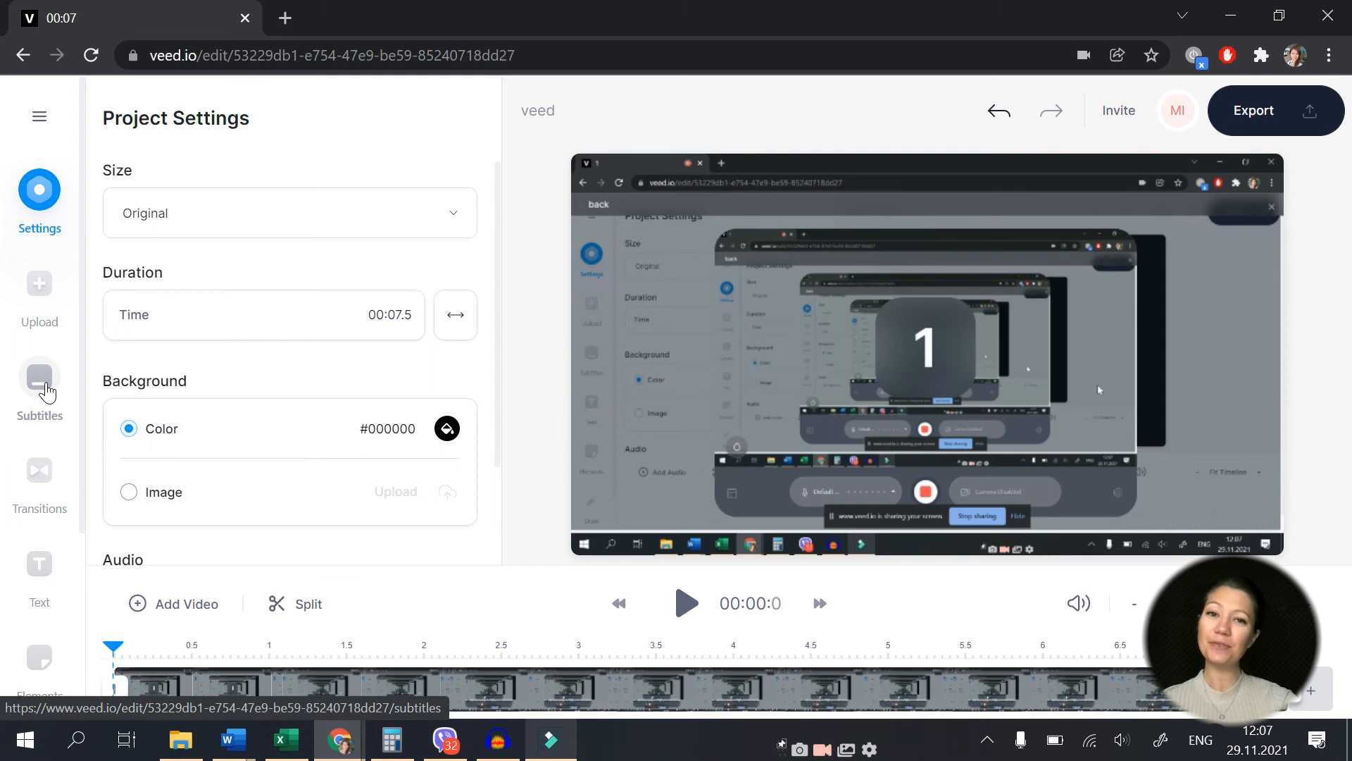
pyautogui.click(40, 383)
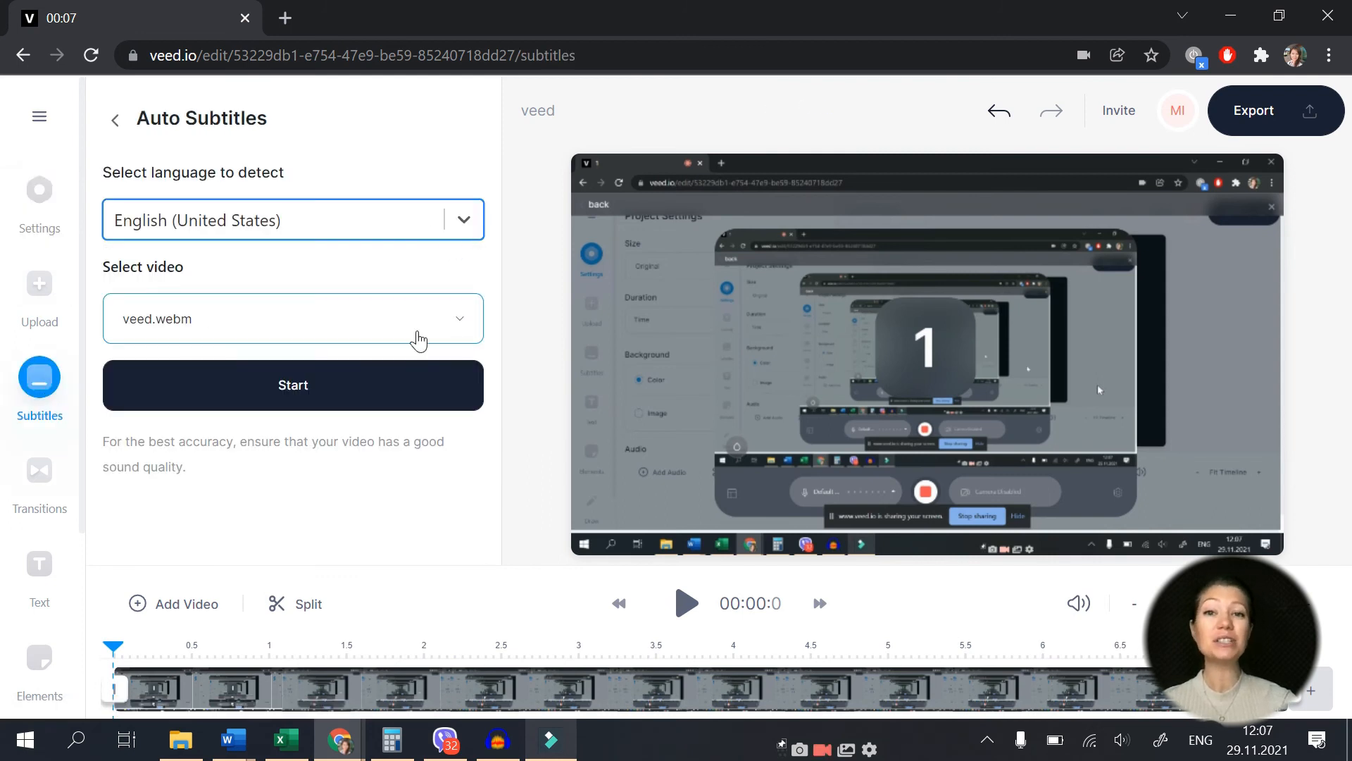
pyautogui.click(1252, 110)
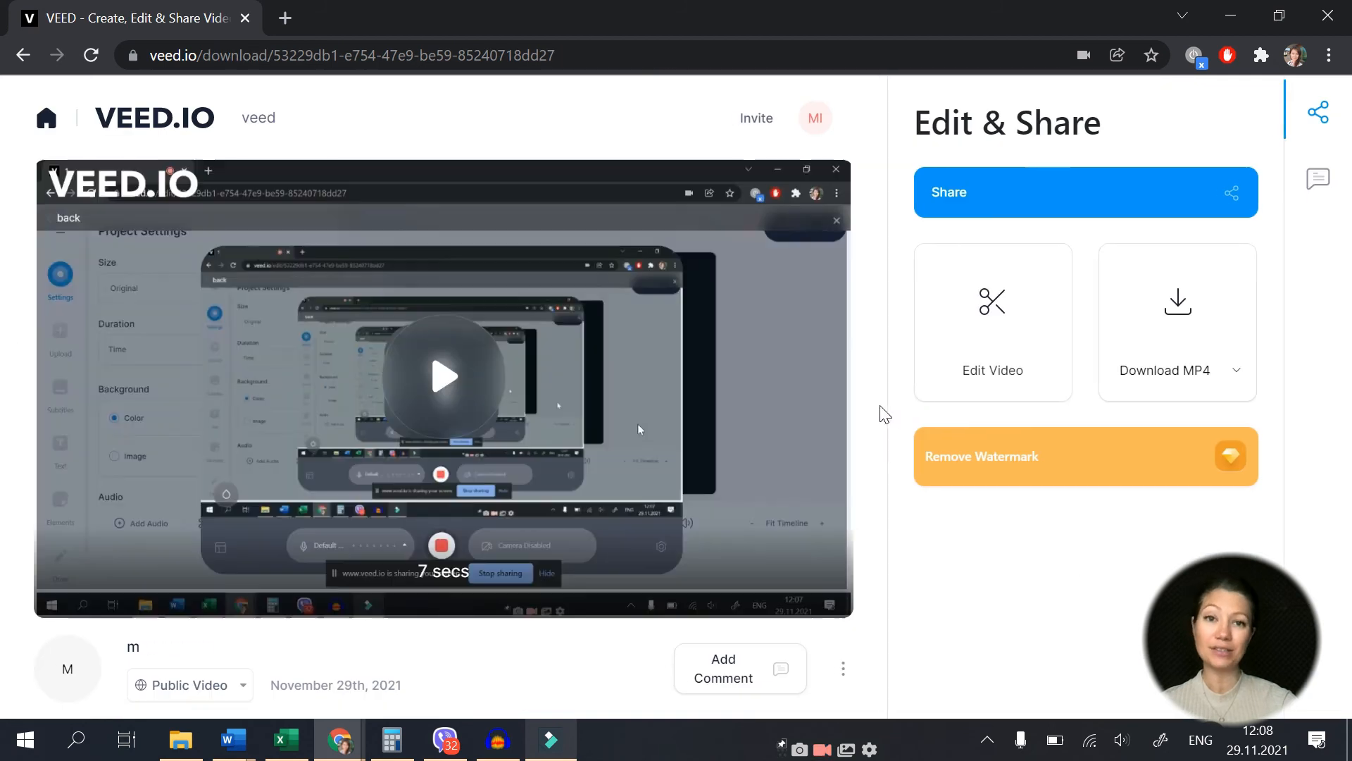
pyautogui.moveTo(1182, 381)
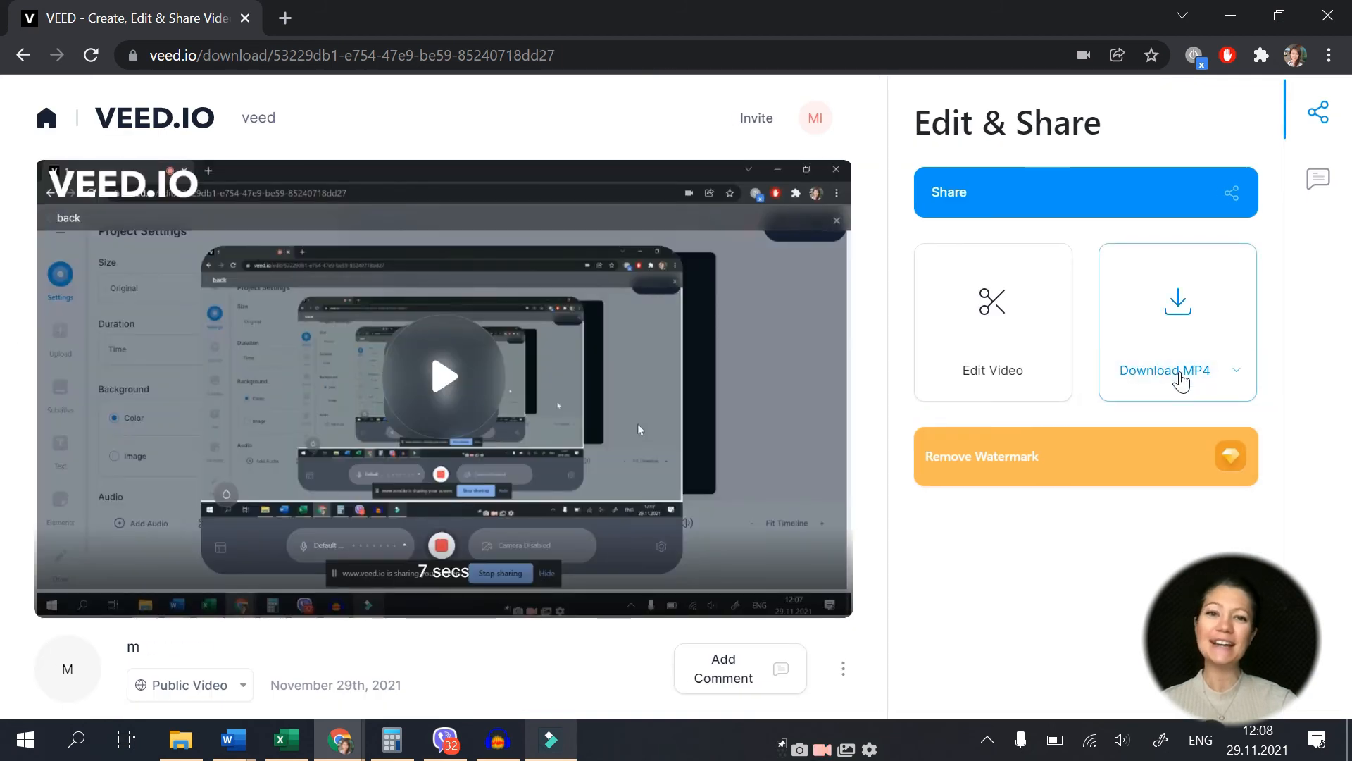